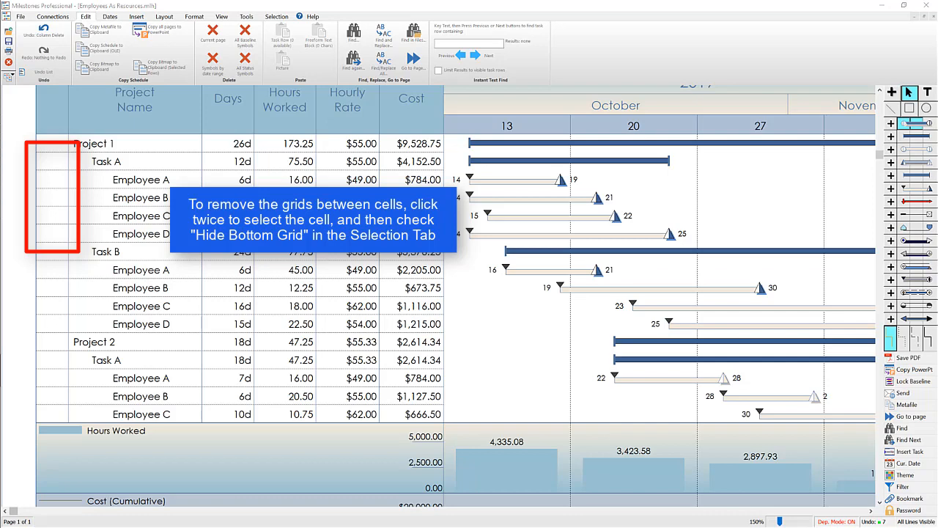
pyautogui.moveTo(57, 199)
pyautogui.write('Task A')
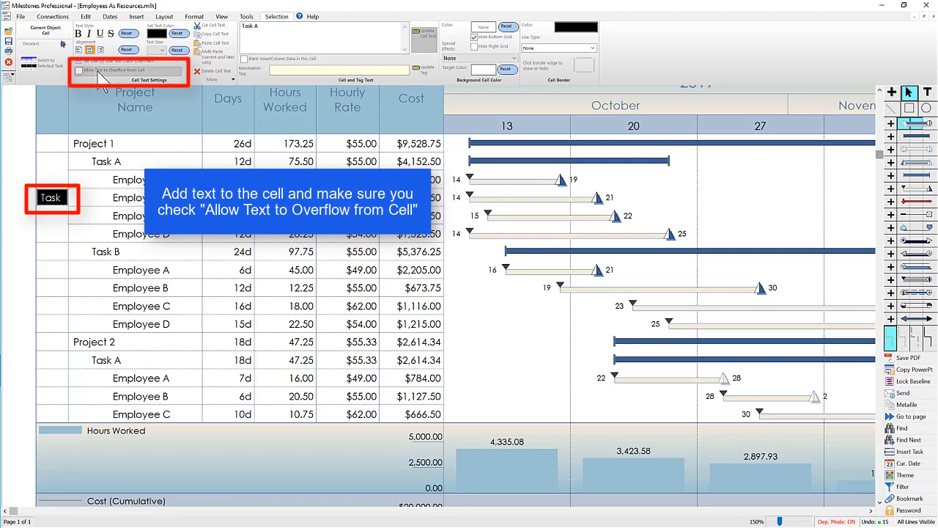
# Label the left-column cell 'Task A' and enable Allow Text to Overflow from Cell
pyautogui.click(80, 72)
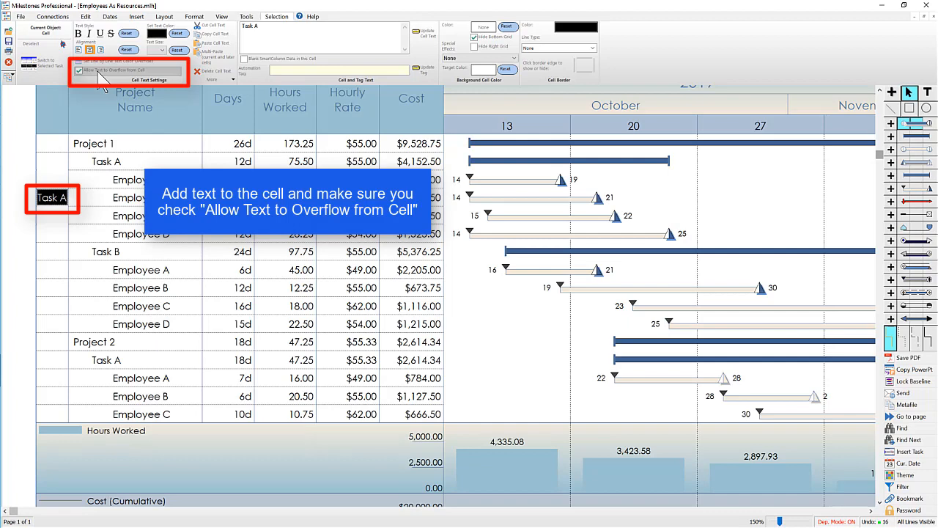
pyautogui.click(79, 71)
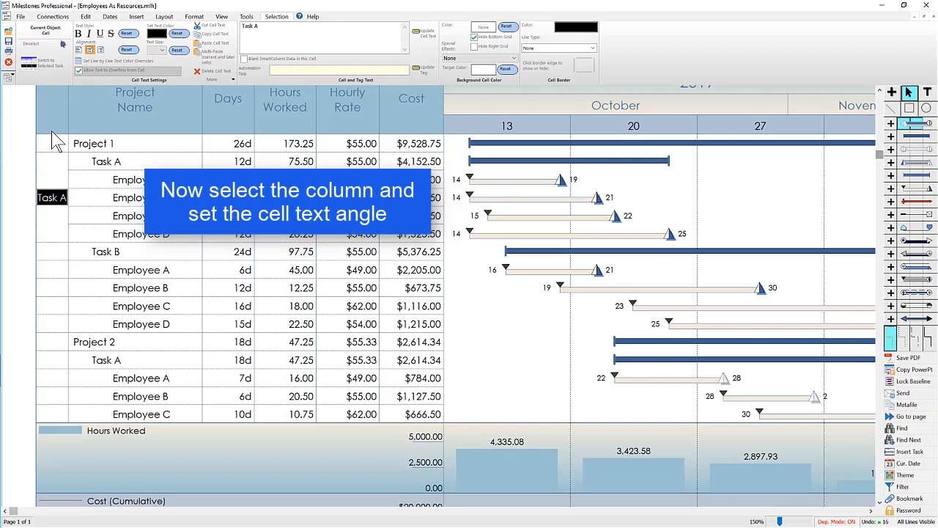
# Select the left column and set its cell text angle to 90° centered
pyautogui.click(51, 110)
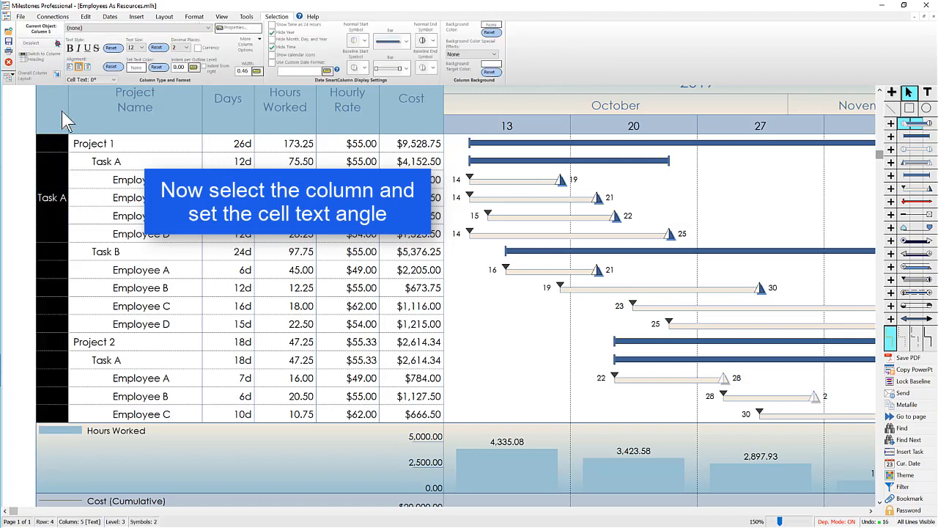
pyautogui.click(88, 79)
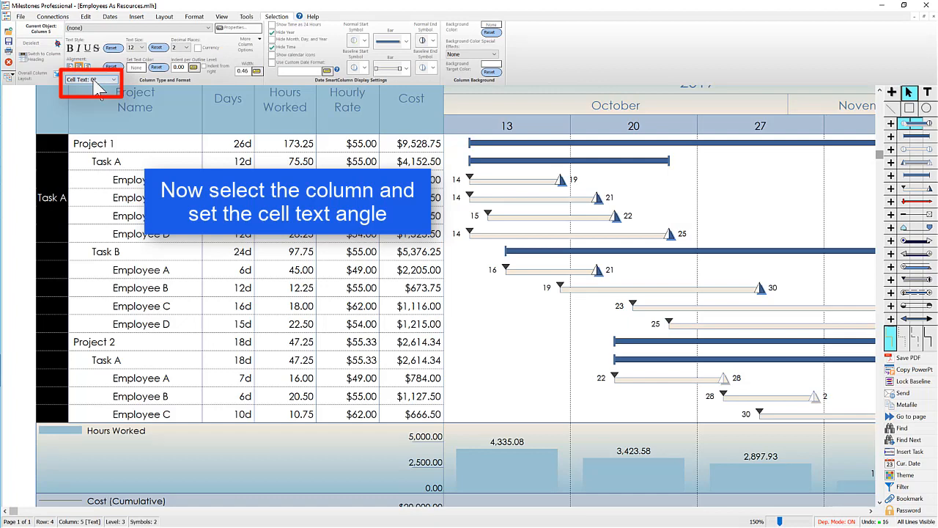
pyautogui.click(112, 79)
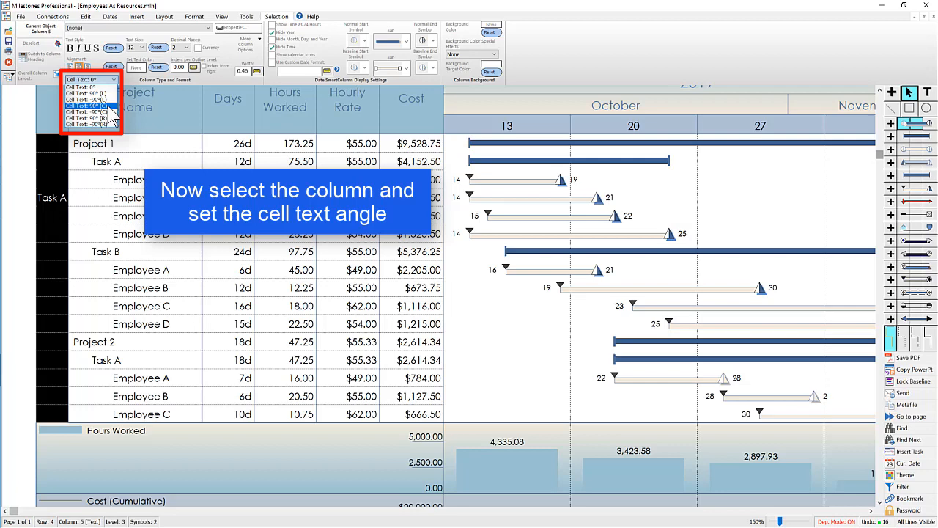
pyautogui.click(83, 105)
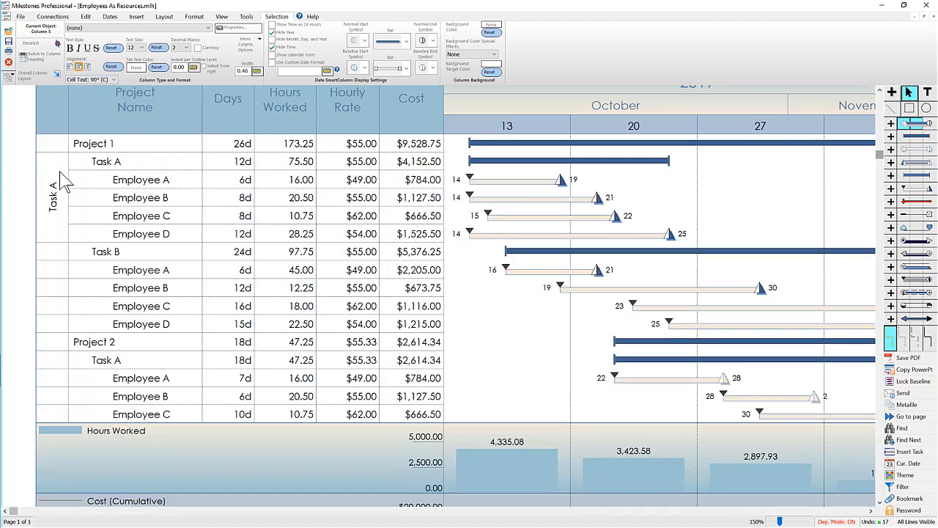
pyautogui.moveTo(64, 152)
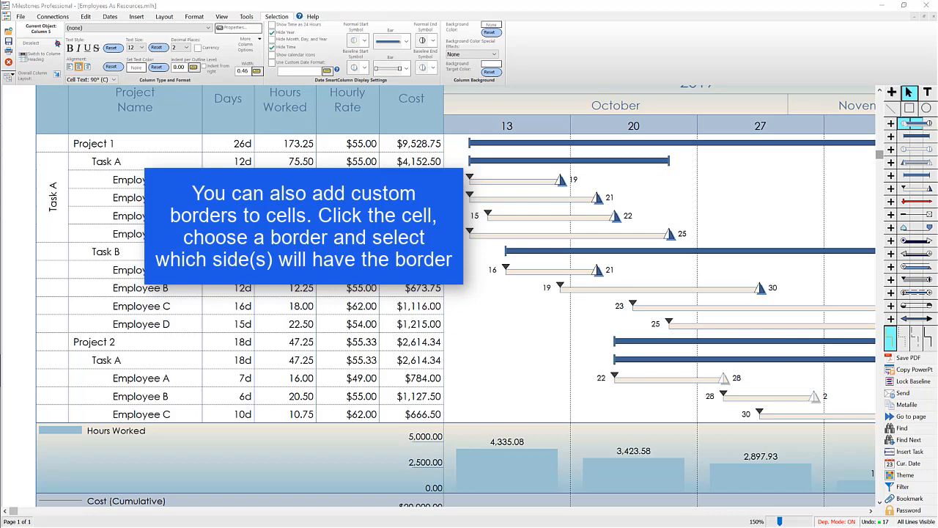
# Give the Task A cell a solid black box border via Cell Border line type
pyautogui.click(52, 161)
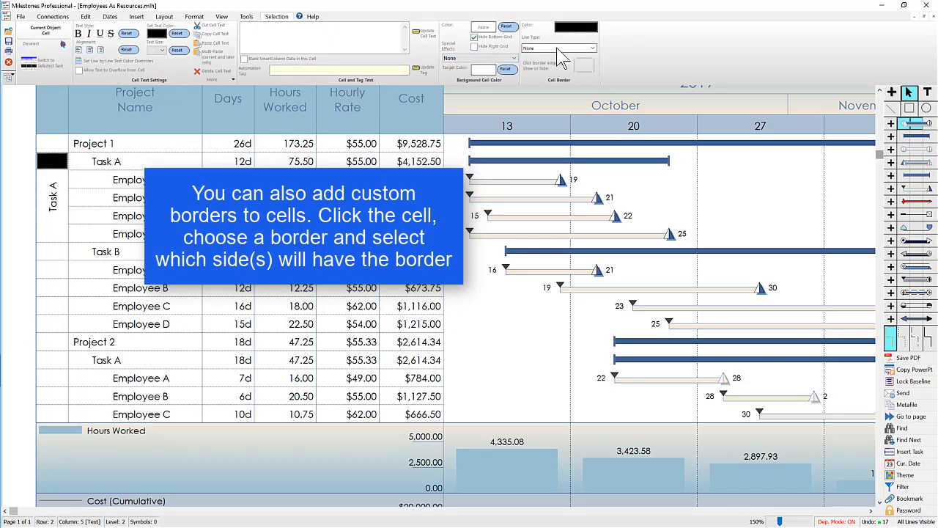
pyautogui.click(593, 48)
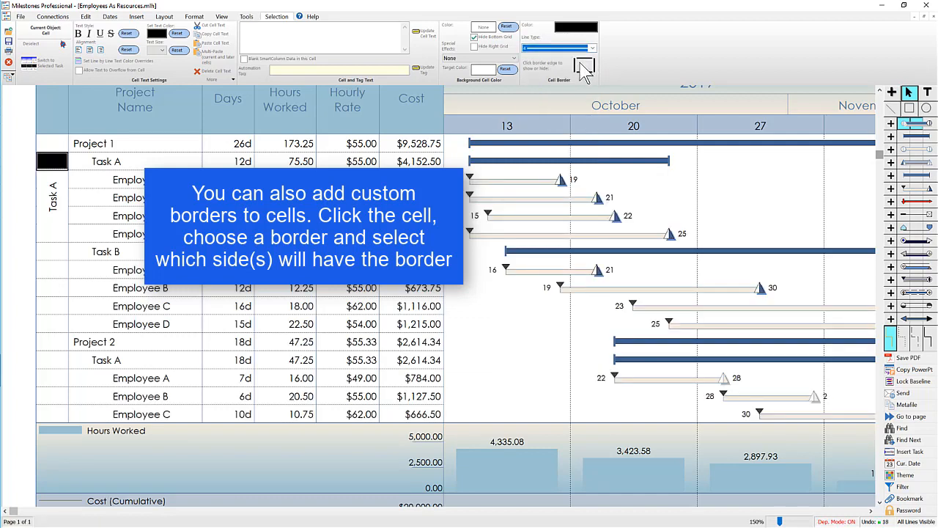
pyautogui.moveTo(590, 73)
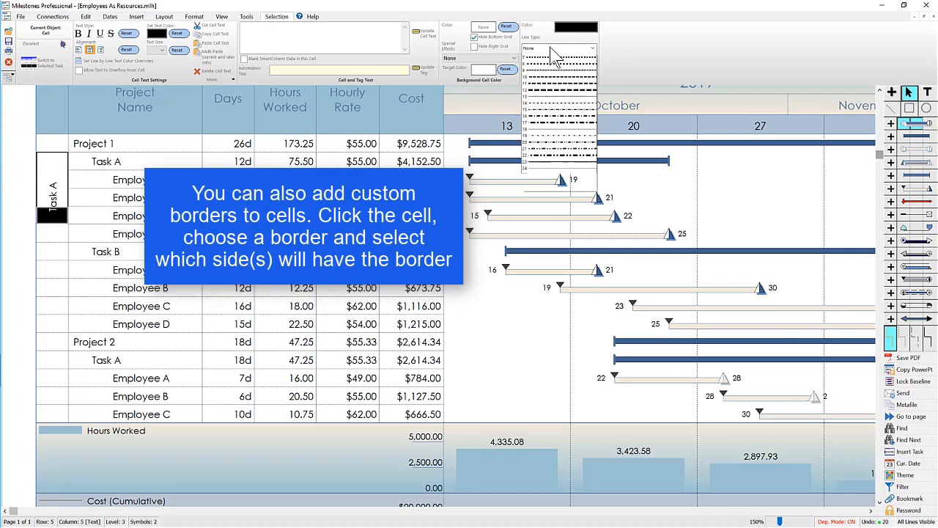
pyautogui.click(557, 55)
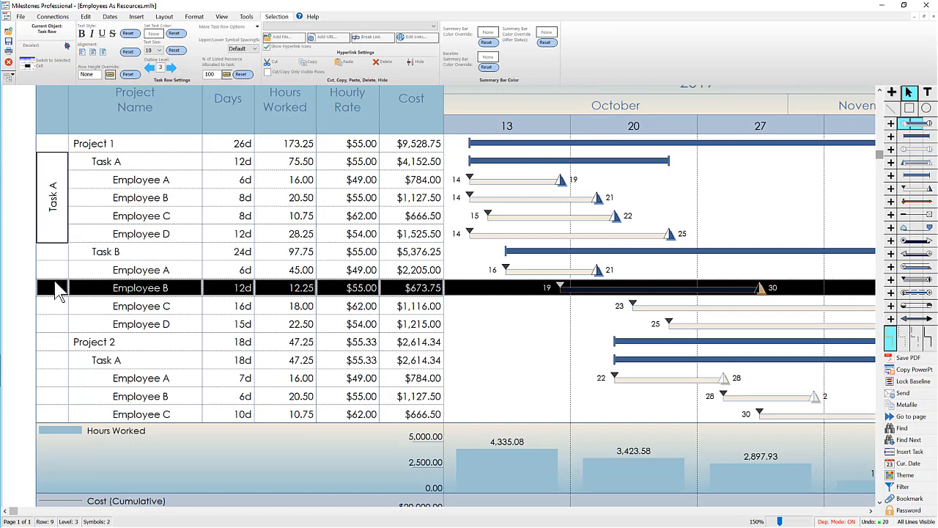
pyautogui.click(20, 17)
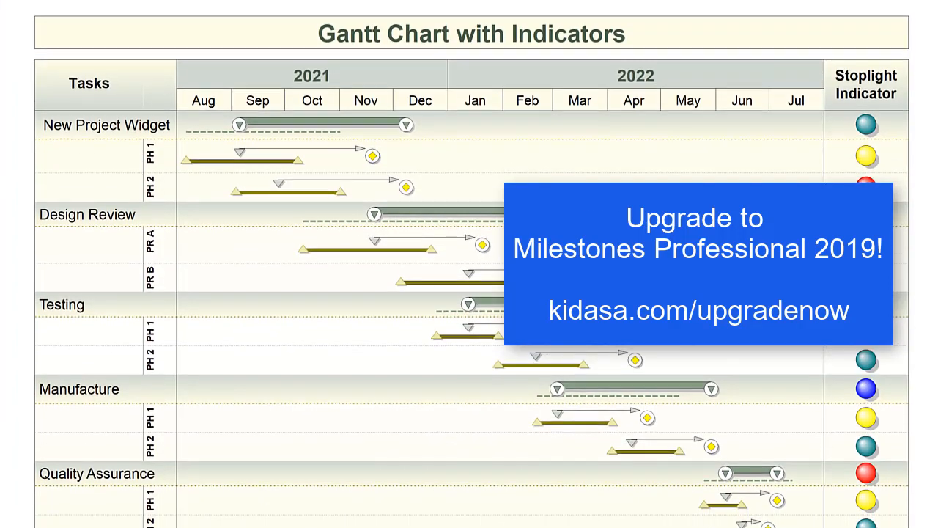
pyautogui.scroll(-3)
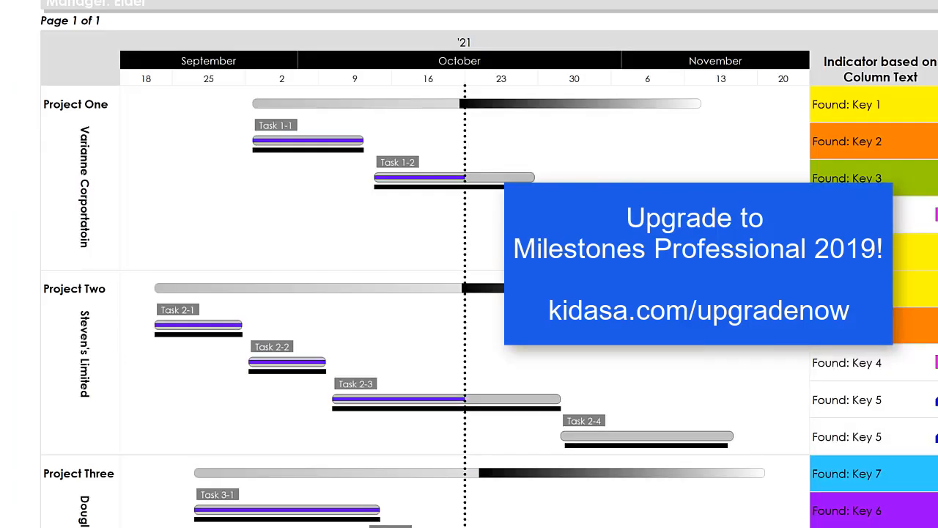
pyautogui.scroll(-3)
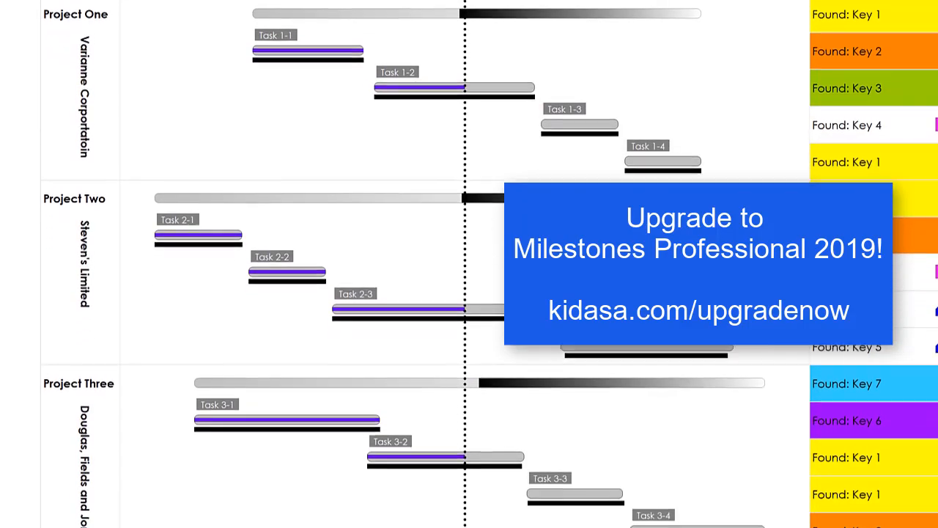
pyautogui.scroll(-3)
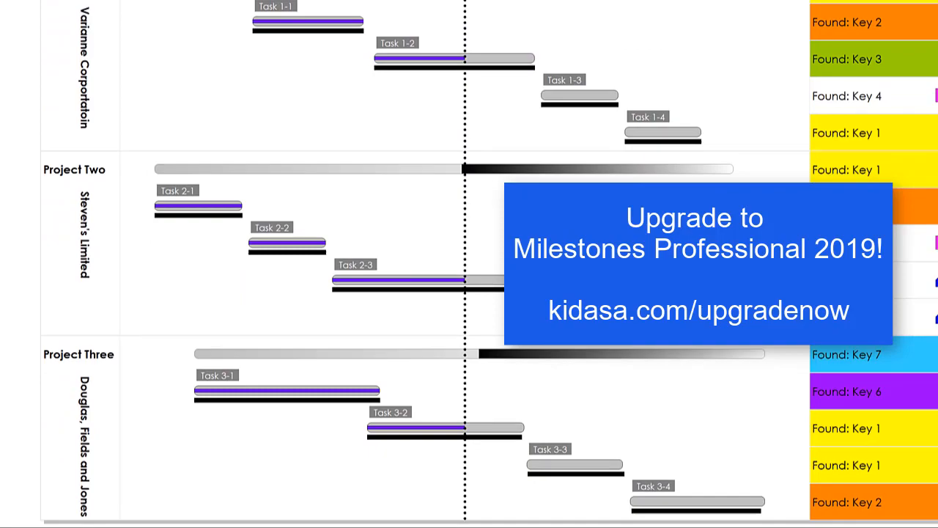